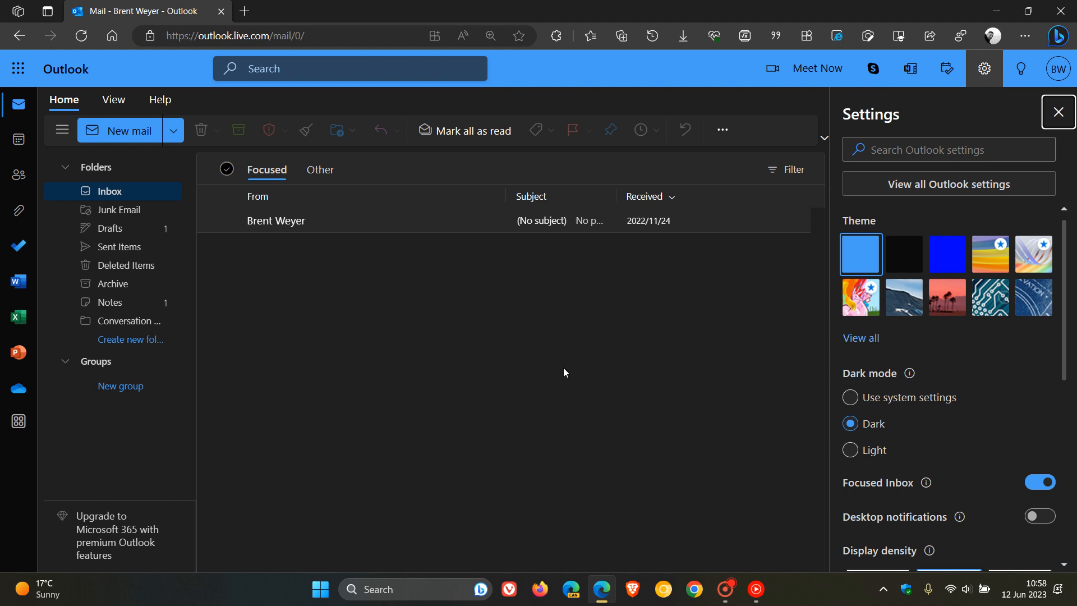
{"action": "mouse_move", "coordinate": [564, 350]}
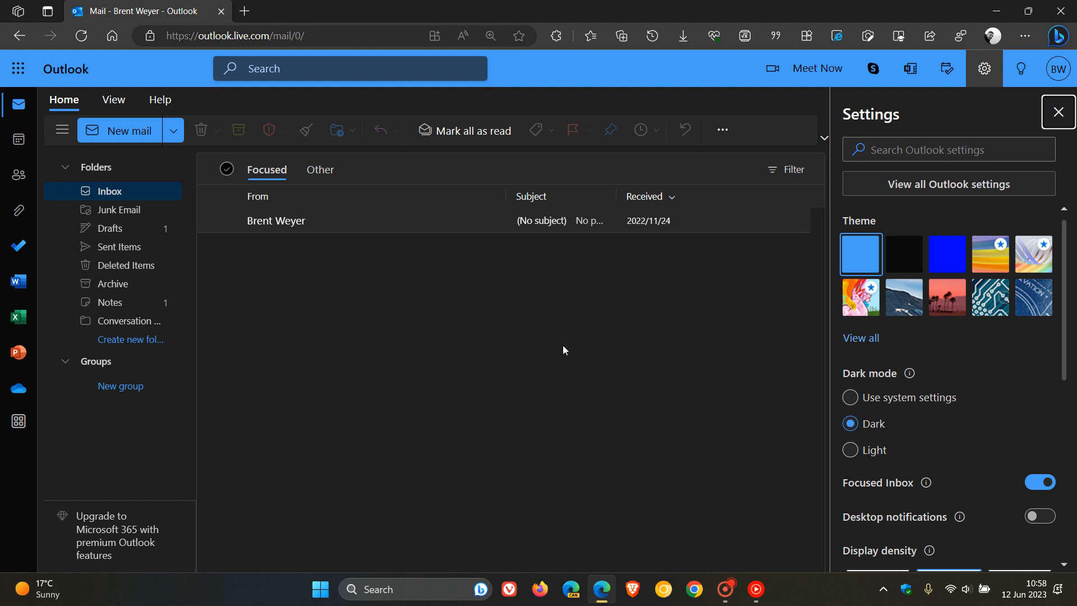
{"action": "mouse_move", "coordinate": [18, 143]}
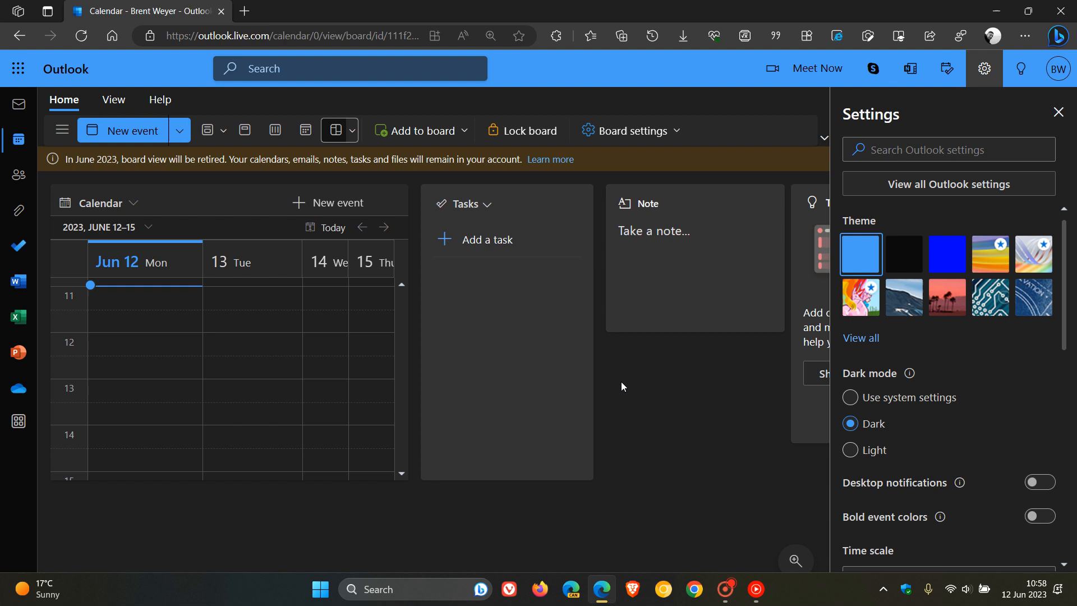
{"action": "mouse_move", "coordinate": [1056, 111]}
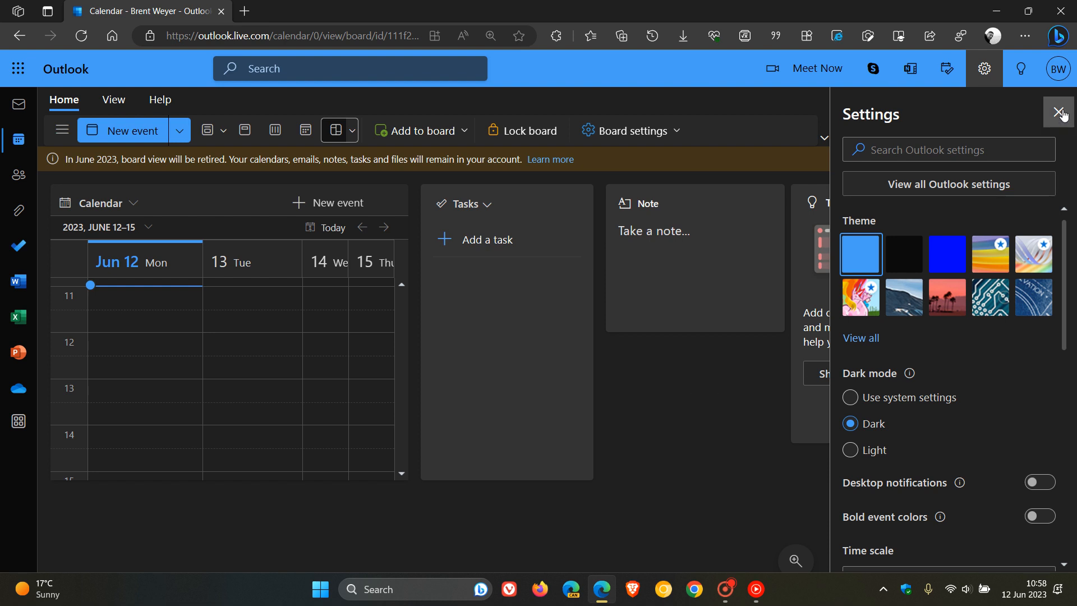
{"action": "left_click", "coordinate": [1060, 115]}
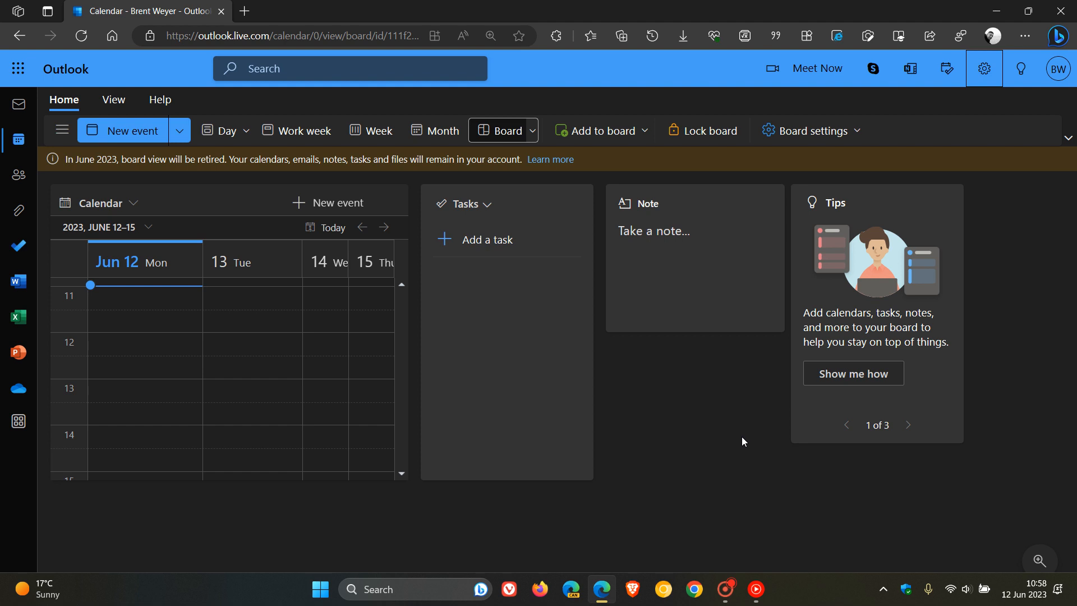
{"action": "mouse_move", "coordinate": [293, 173]}
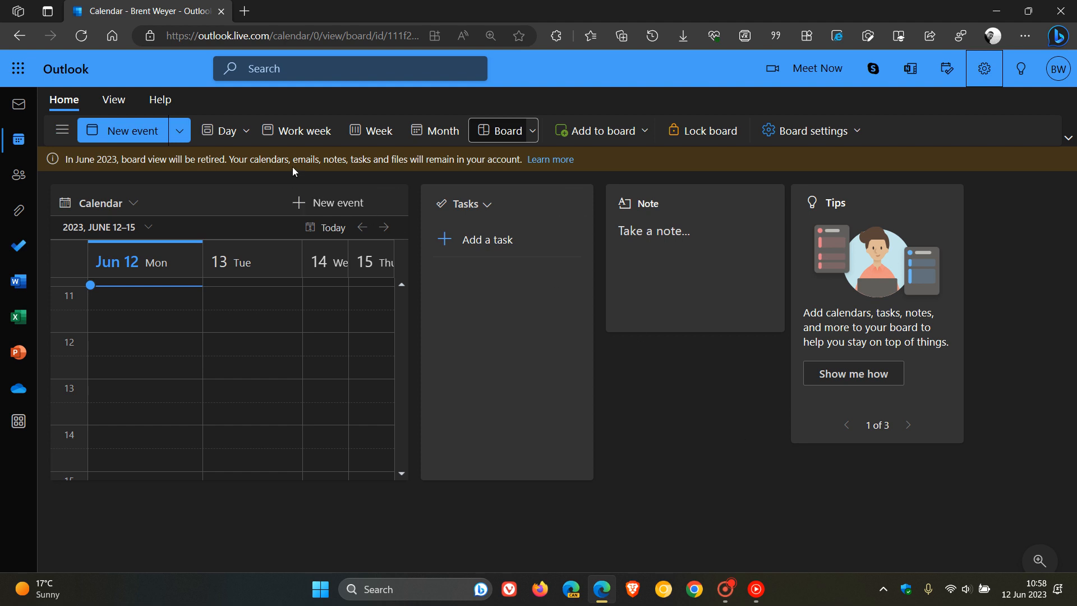
{"action": "mouse_move", "coordinate": [184, 180]}
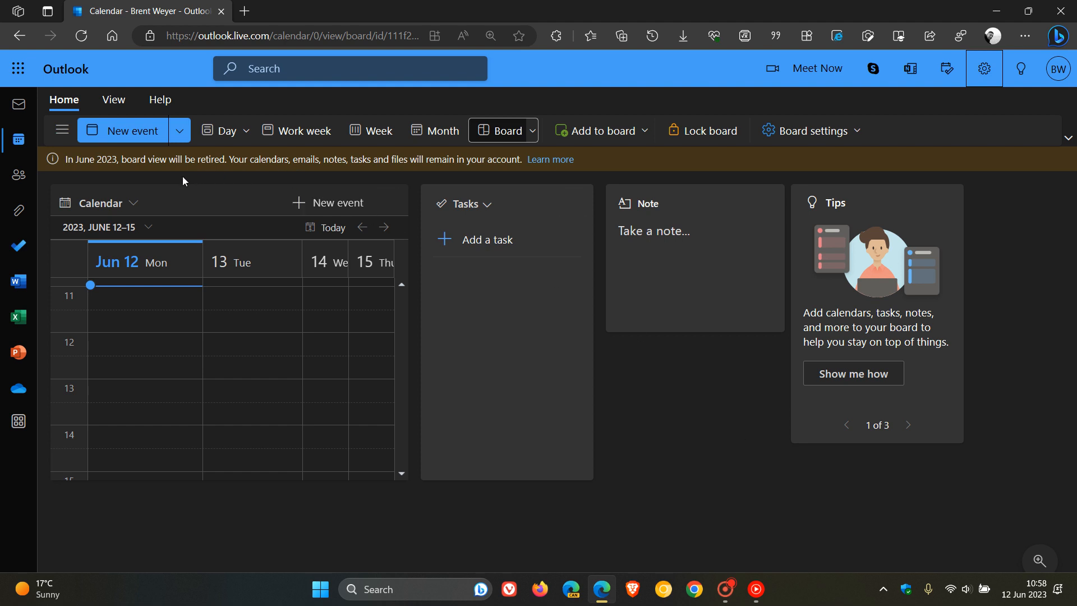
{"action": "mouse_move", "coordinate": [141, 183]}
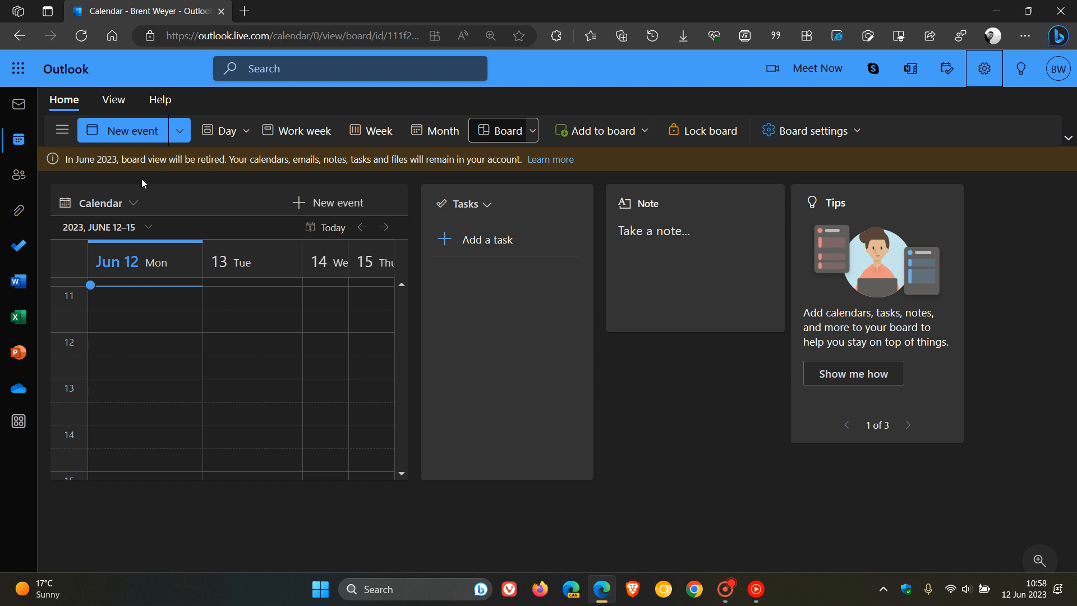
{"action": "mouse_move", "coordinate": [153, 179]}
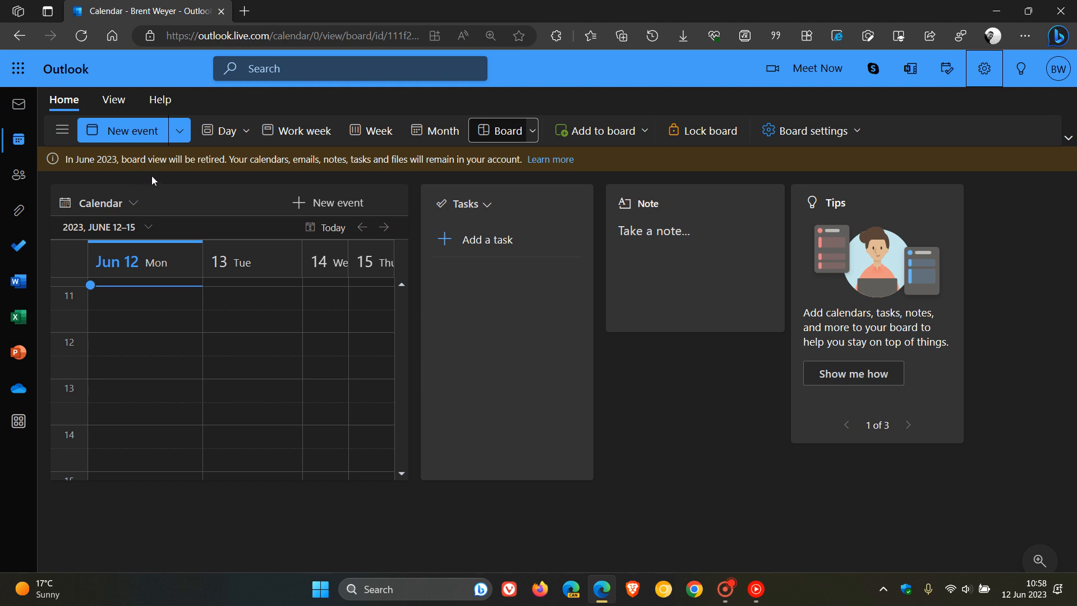
{"action": "mouse_move", "coordinate": [326, 177]}
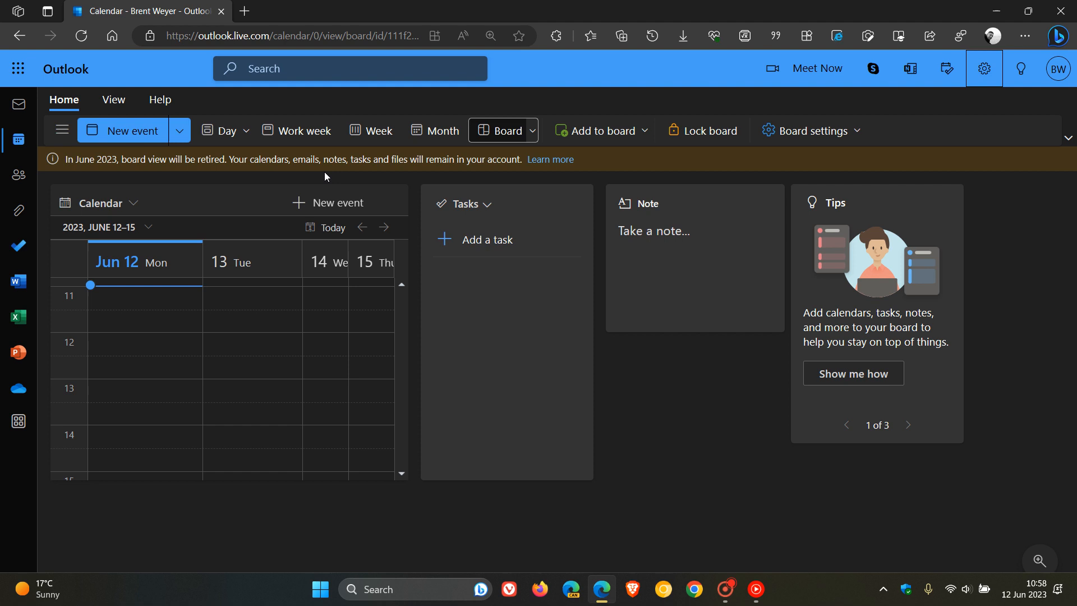
{"action": "mouse_move", "coordinate": [379, 177]}
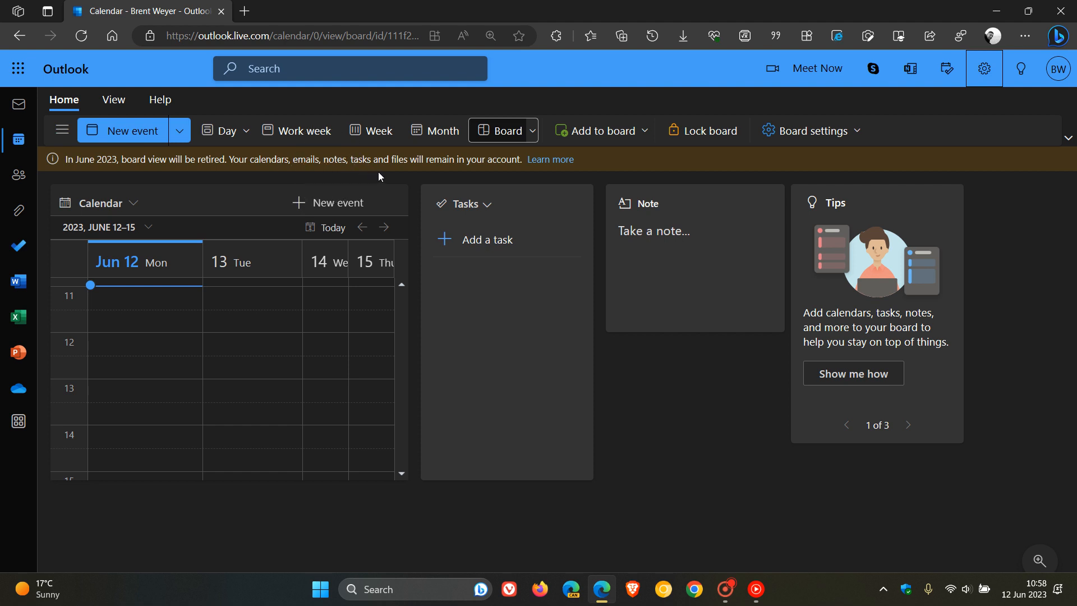
{"action": "mouse_move", "coordinate": [645, 196]}
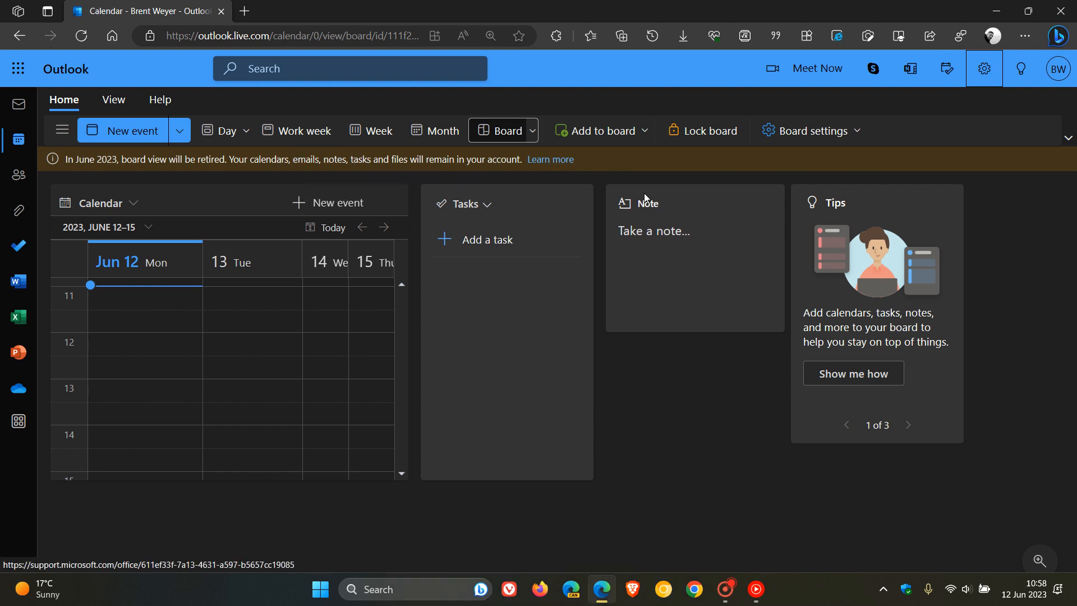
{"action": "mouse_move", "coordinate": [754, 444]}
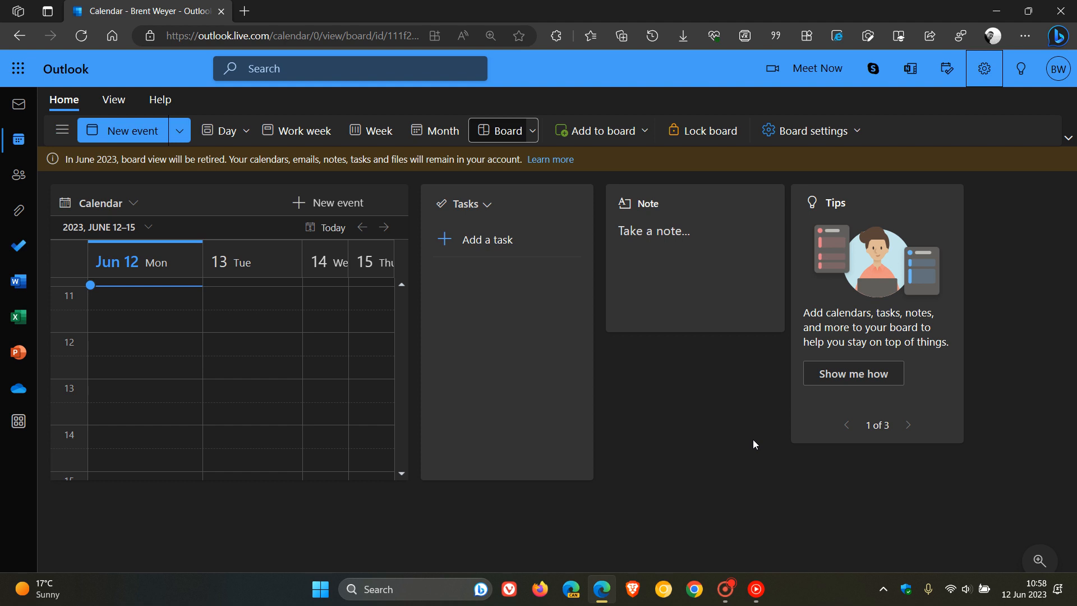
{"action": "mouse_move", "coordinate": [658, 434]}
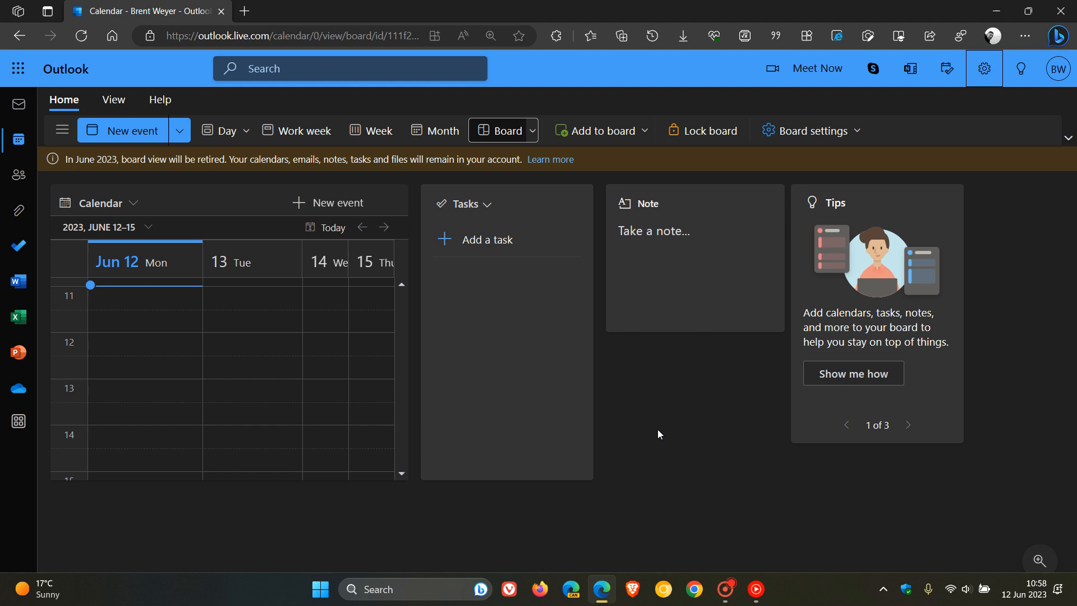
{"action": "mouse_move", "coordinate": [714, 397]}
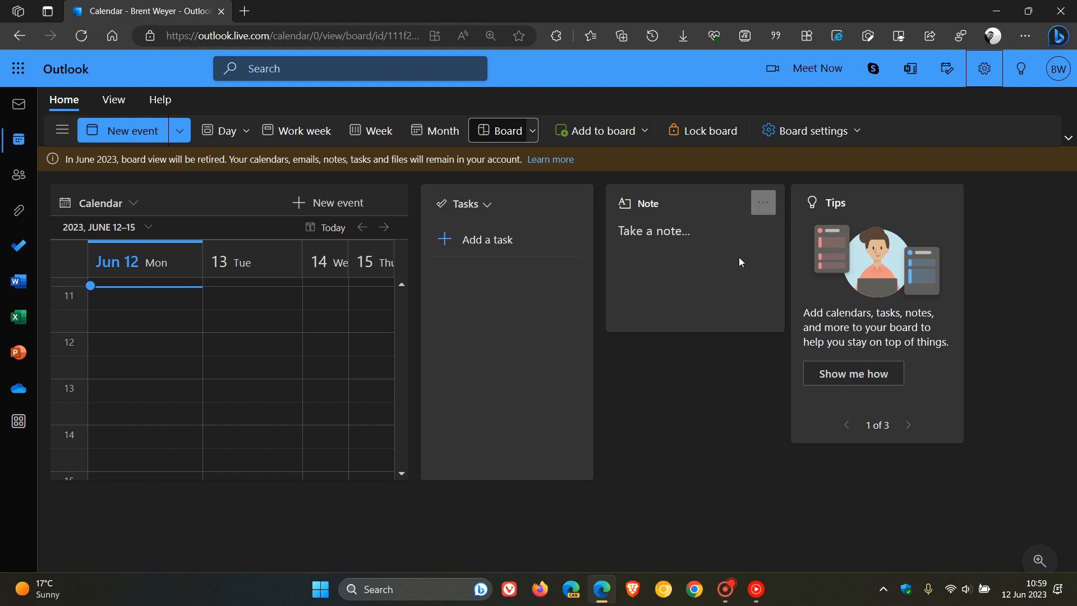
{"action": "left_click", "coordinate": [603, 130]}
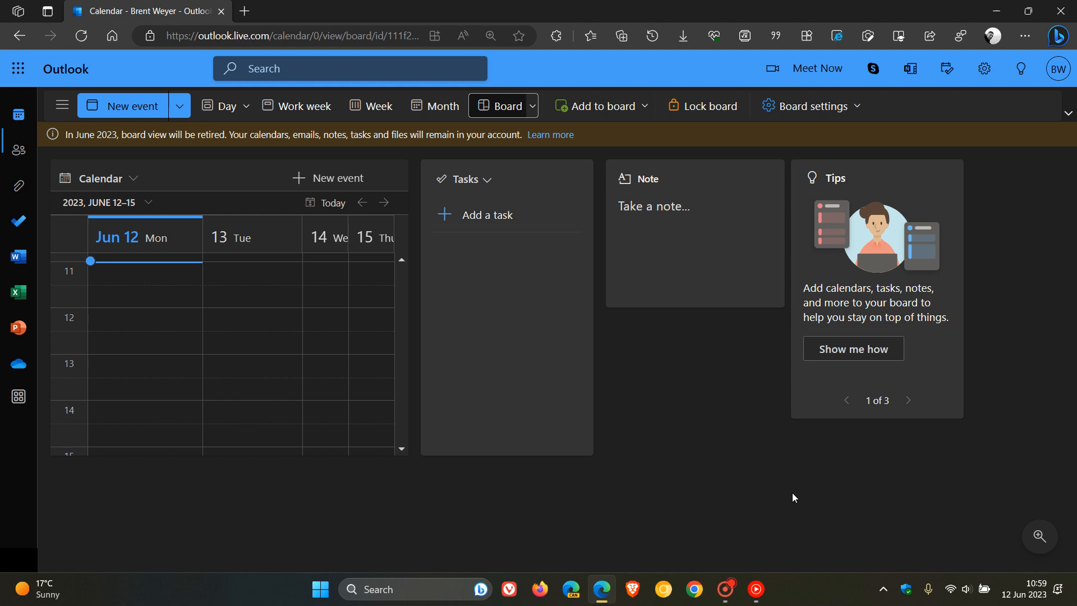
{"action": "mouse_move", "coordinate": [740, 454]}
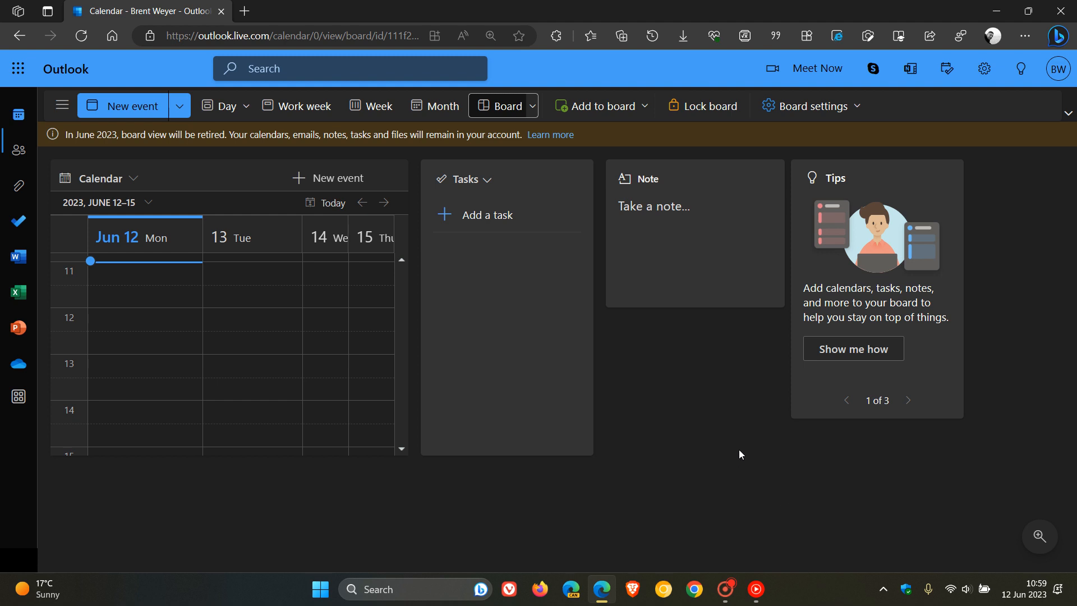
{"action": "mouse_move", "coordinate": [702, 426]}
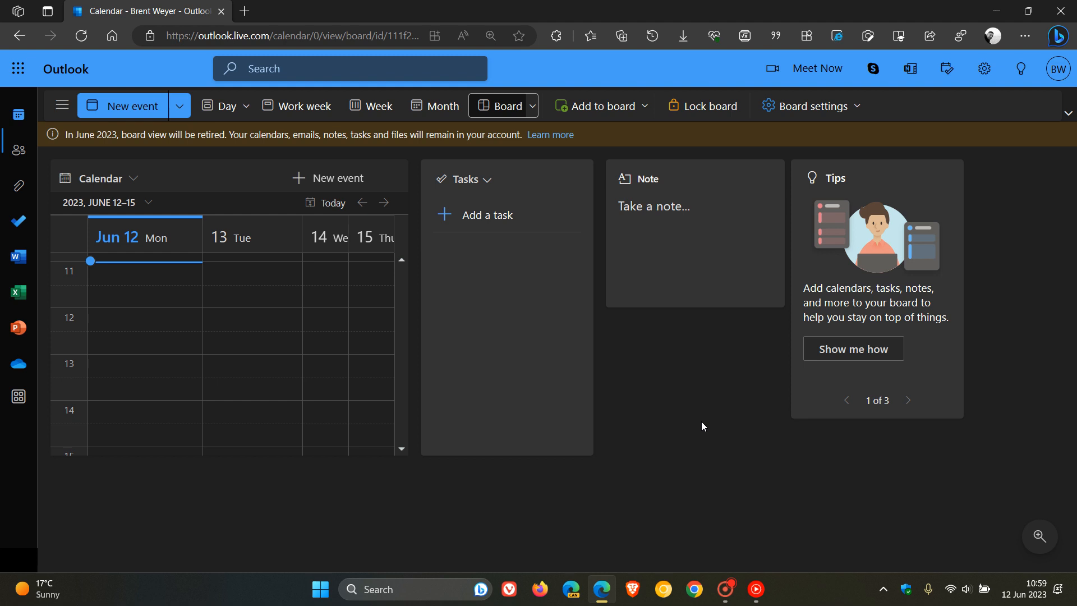
{"action": "mouse_move", "coordinate": [695, 393]}
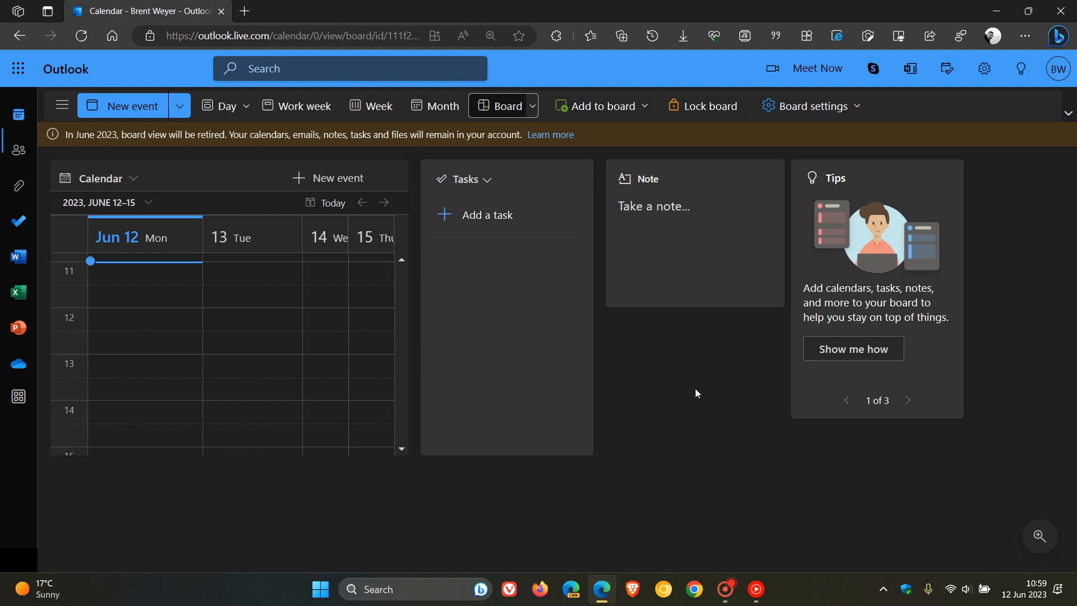
{"action": "mouse_move", "coordinate": [701, 394]}
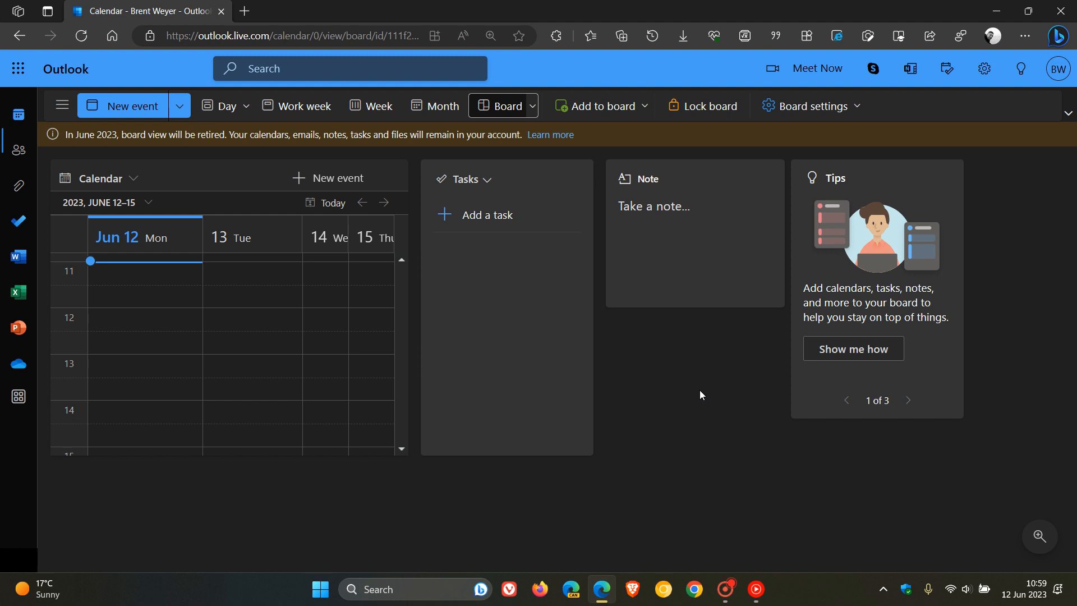
{"action": "mouse_move", "coordinate": [281, 218]}
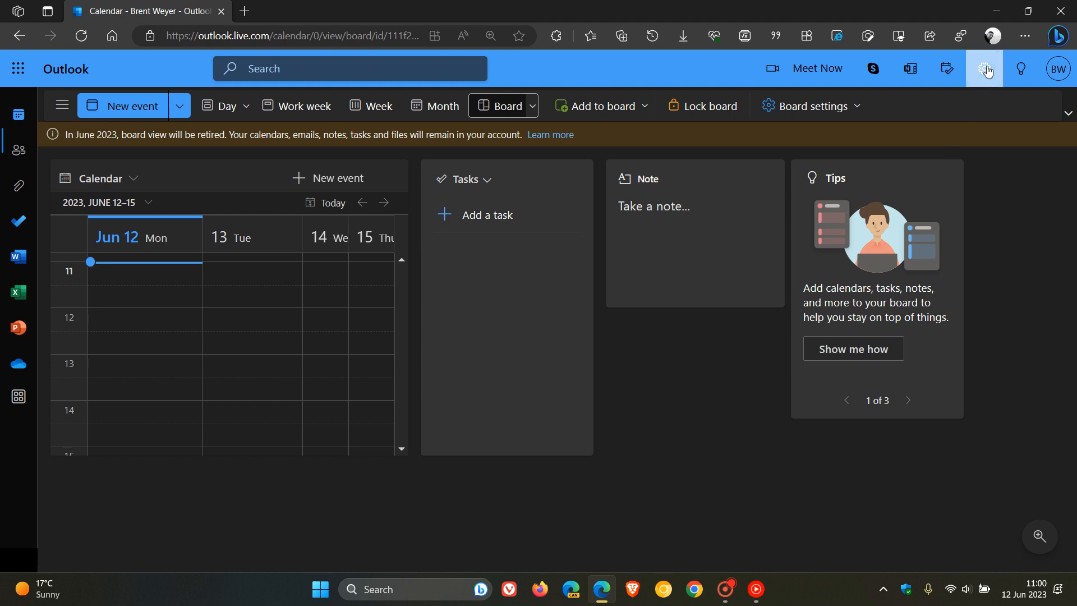
{"action": "mouse_move", "coordinate": [984, 69]}
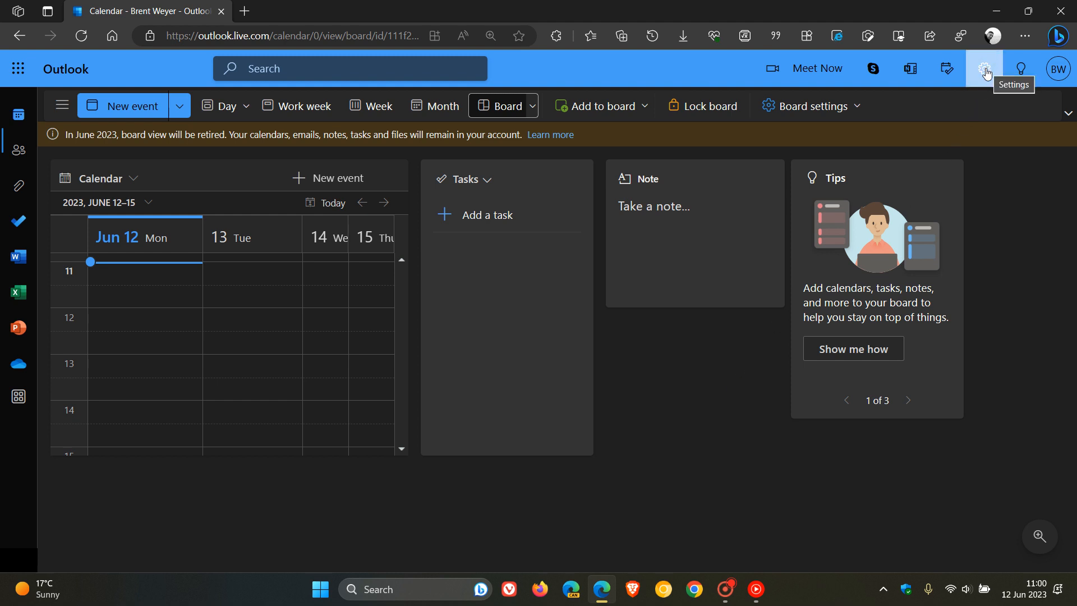
Navigate from the Settings gear through View all Outlook settings to General > Privacy and data.
{"action": "left_click", "coordinate": [984, 68]}
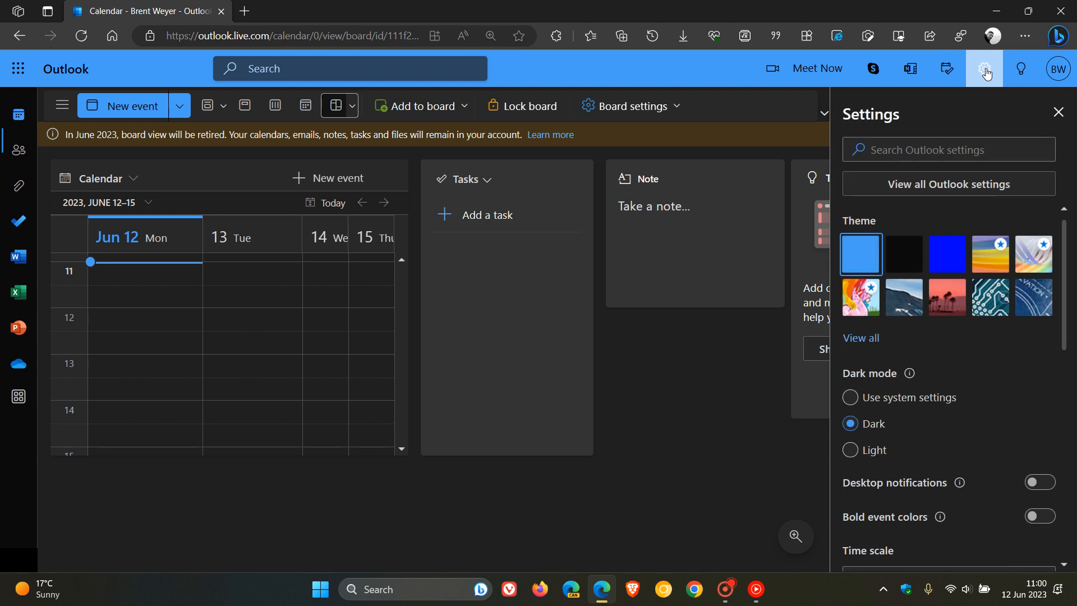
{"action": "left_click", "coordinate": [949, 184]}
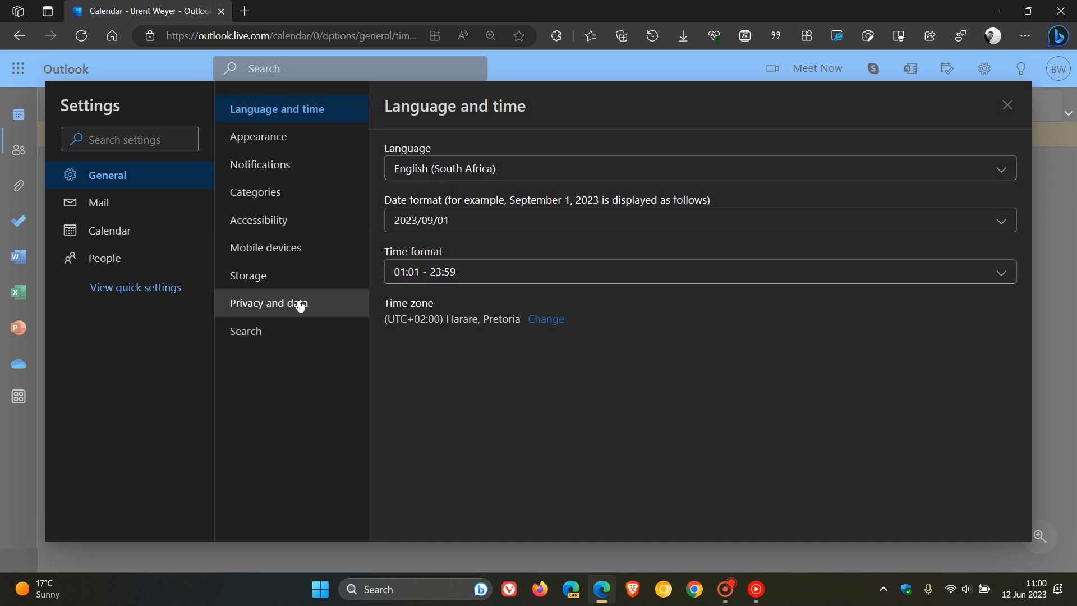
{"action": "left_click", "coordinate": [270, 303]}
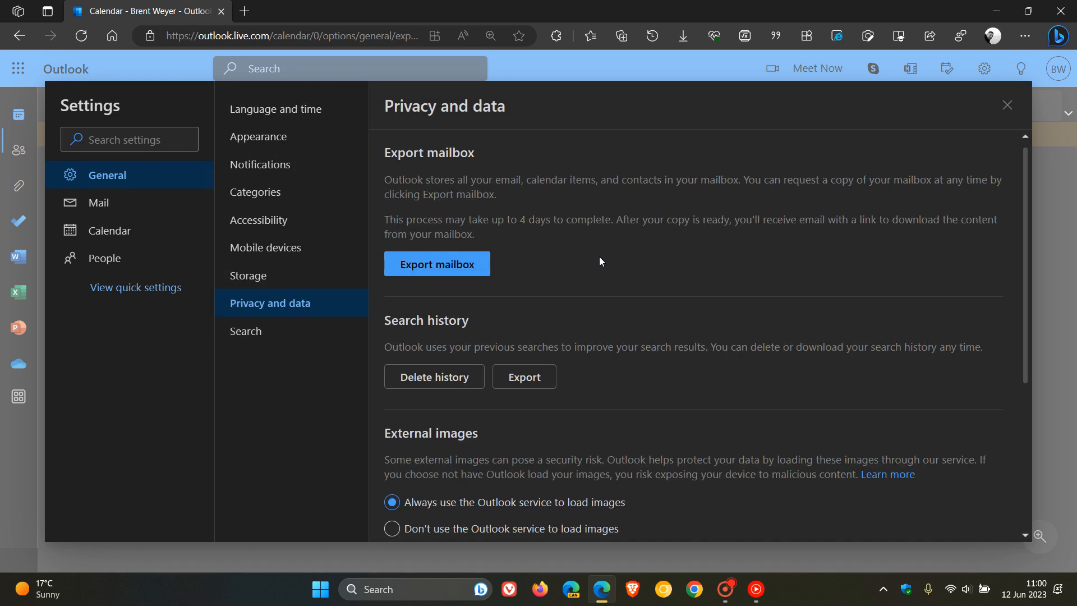
Export the Board section's data so the browser downloads board.json.
{"action": "scroll", "scroll_direction": "down", "scroll_amount": 3}
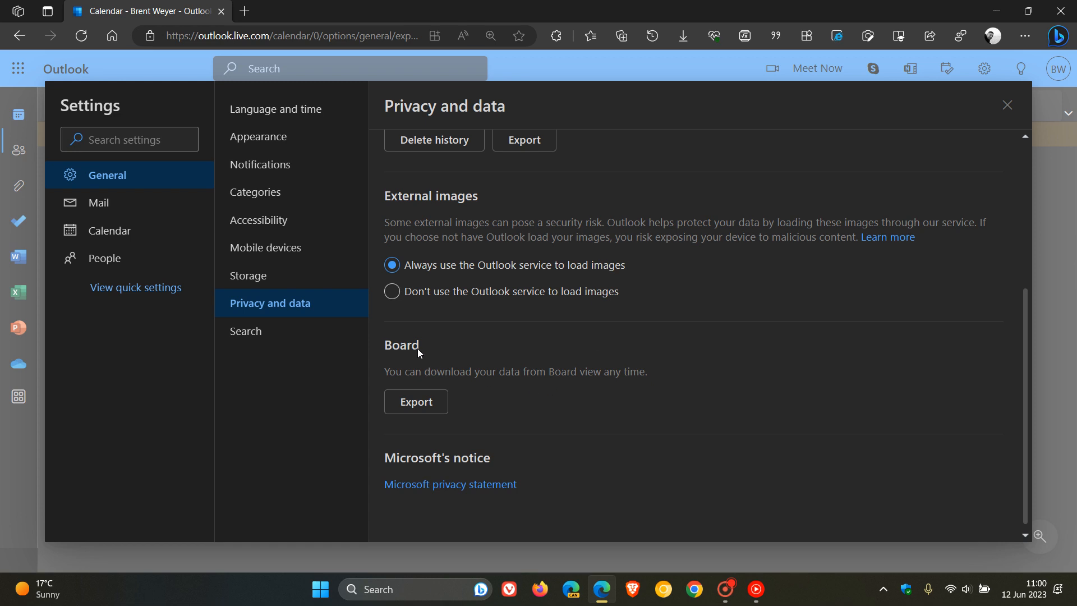
{"action": "mouse_move", "coordinate": [559, 393]}
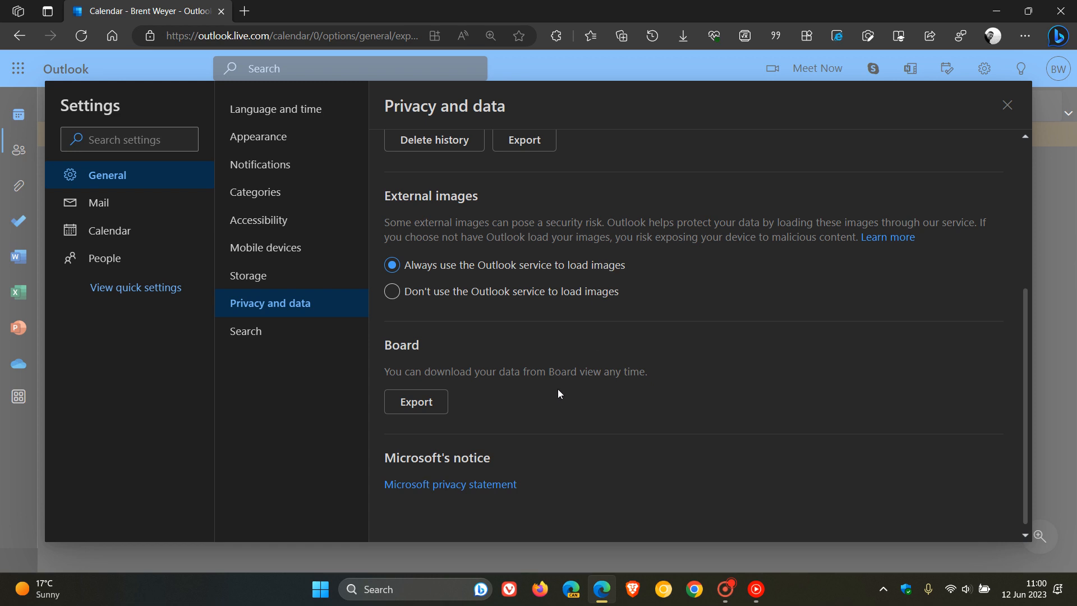
{"action": "left_click", "coordinate": [416, 402]}
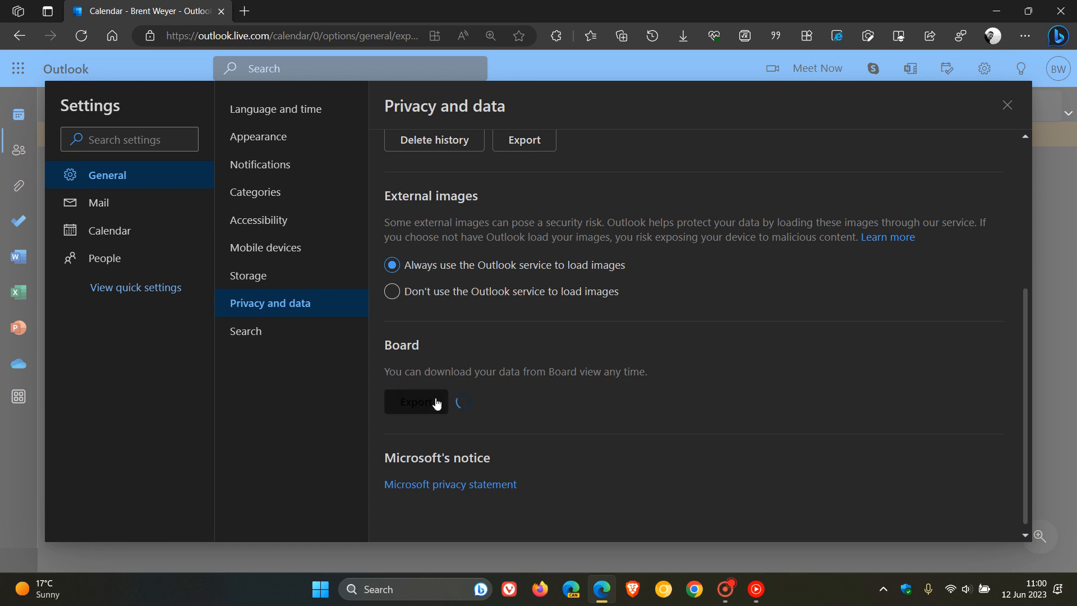
{"action": "left_click", "coordinate": [415, 402]}
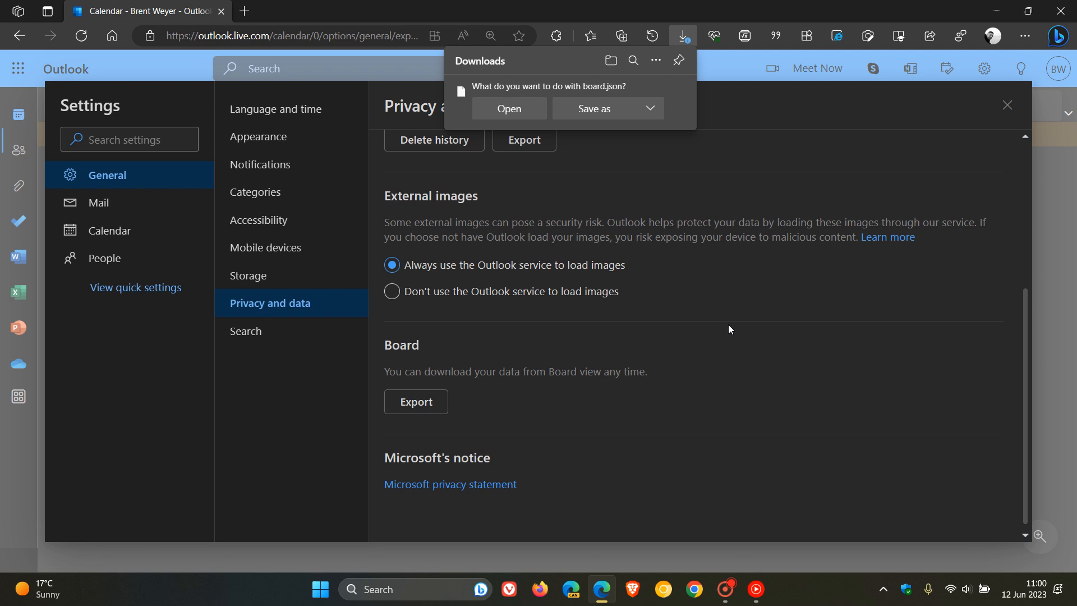
{"action": "mouse_move", "coordinate": [765, 138]}
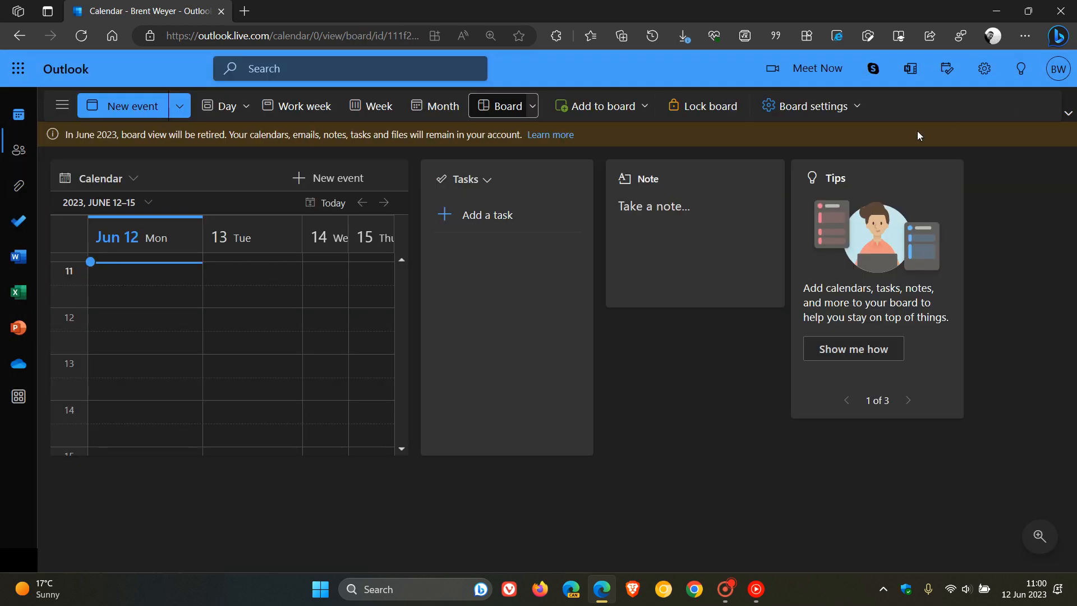
{"action": "mouse_move", "coordinate": [760, 399]}
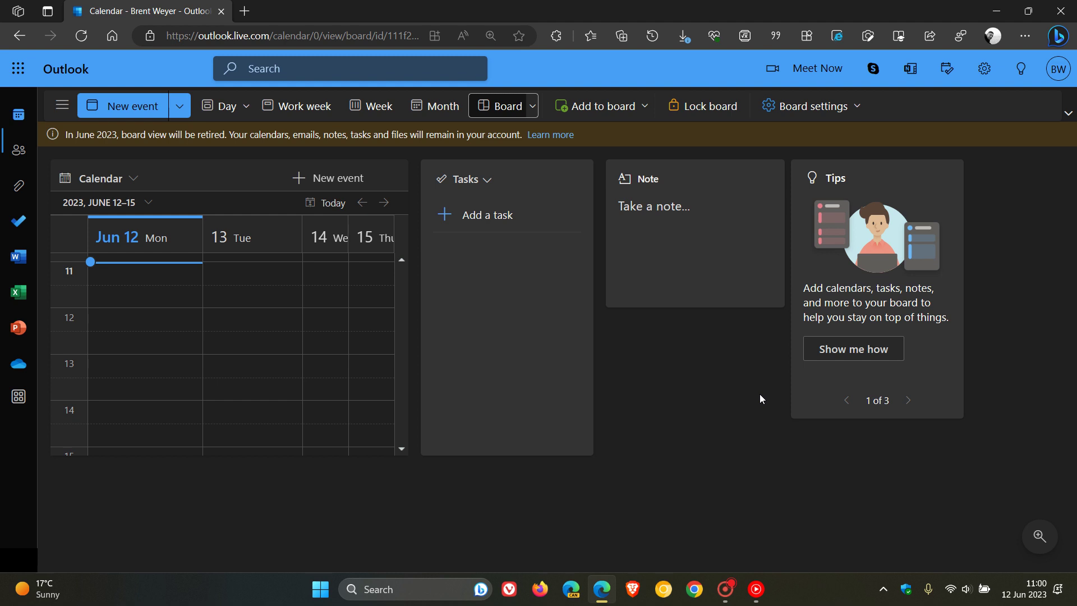
{"action": "mouse_move", "coordinate": [684, 403]}
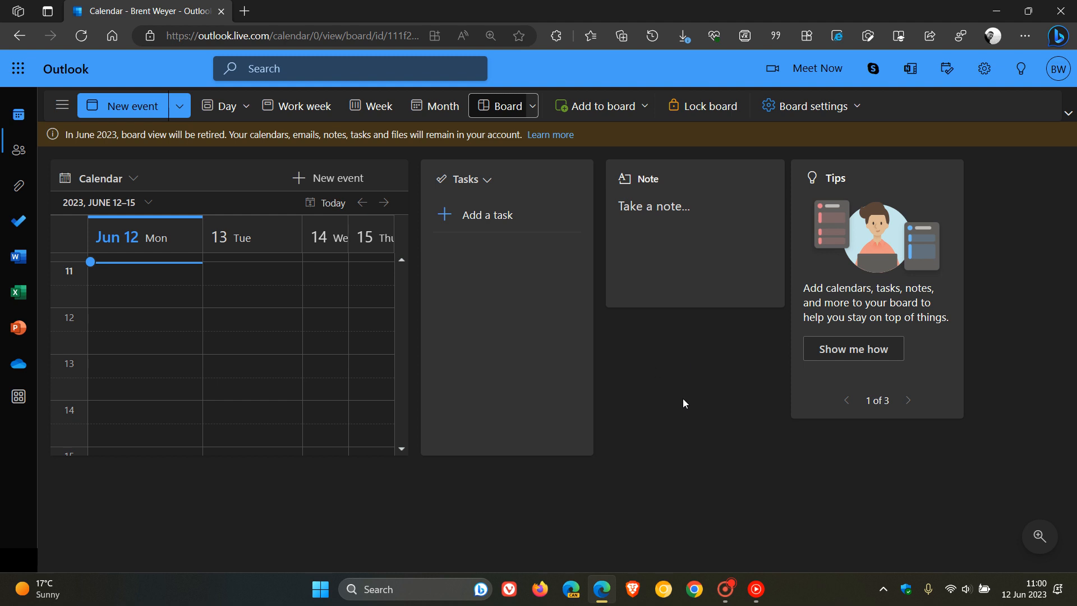
{"action": "mouse_move", "coordinate": [686, 376]}
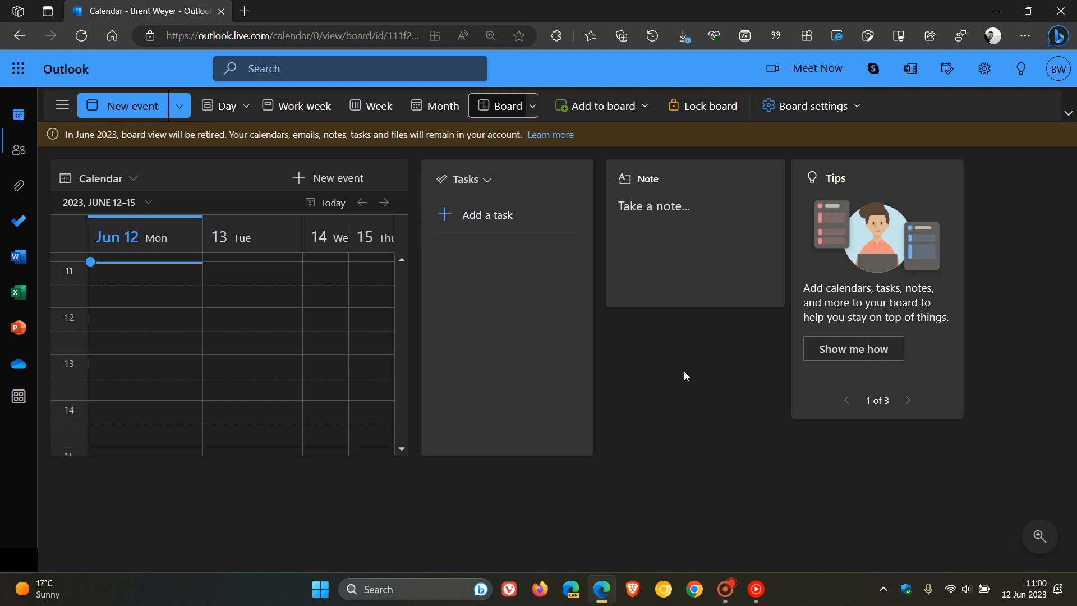